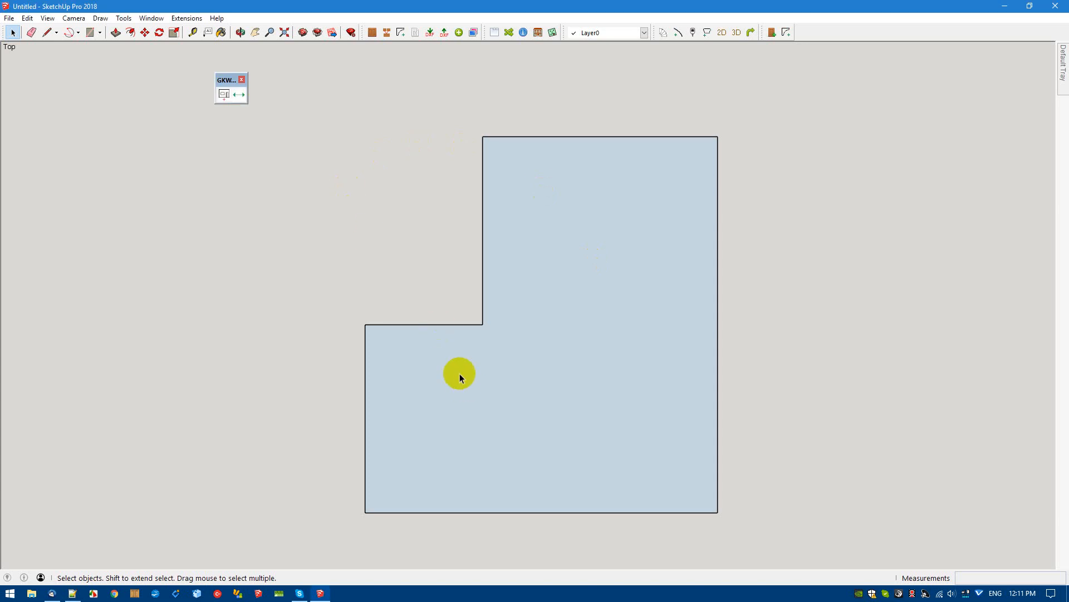
{"action": "mouse_move", "coordinate": [754, 445]}
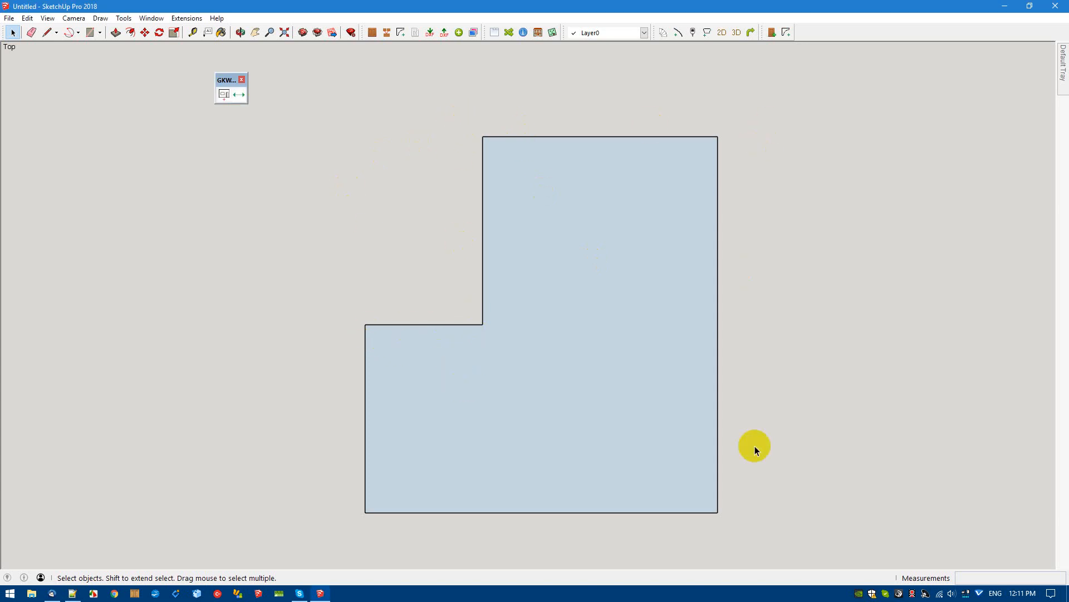
{"action": "mouse_move", "coordinate": [388, 483]}
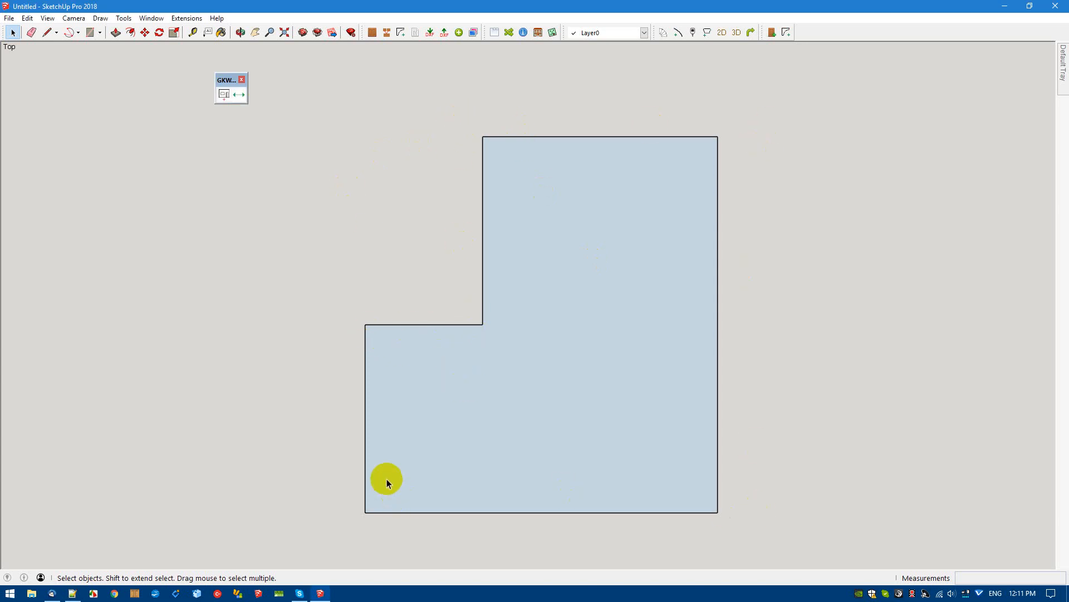
{"action": "mouse_move", "coordinate": [227, 308]}
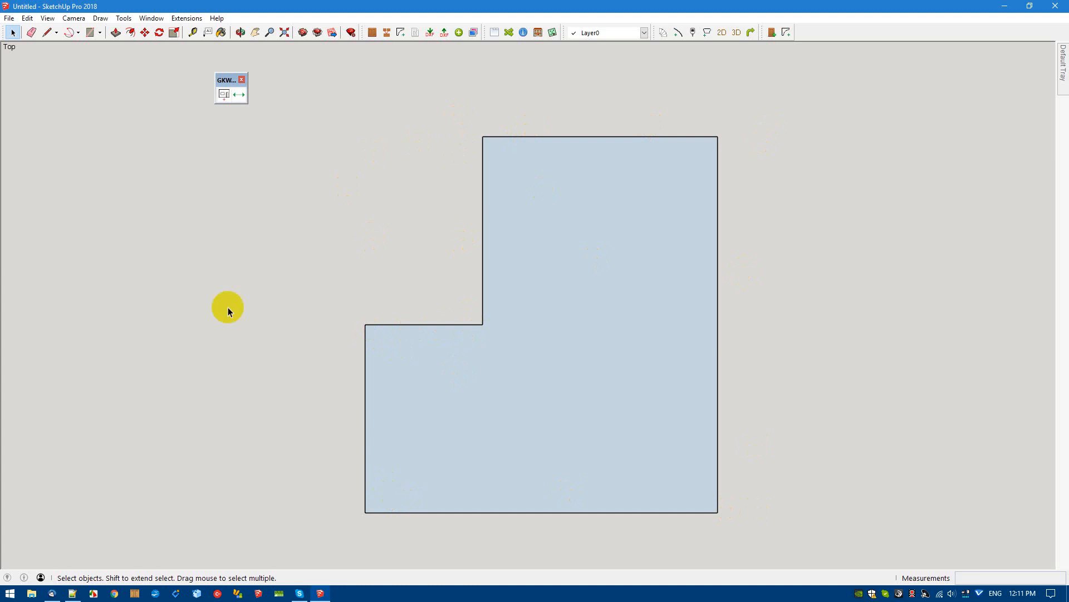
Step: Activate the GKWare Add Wall tool and set the first wall's starting corner on the L-shaped outline
{"action": "left_click", "coordinate": [224, 93]}
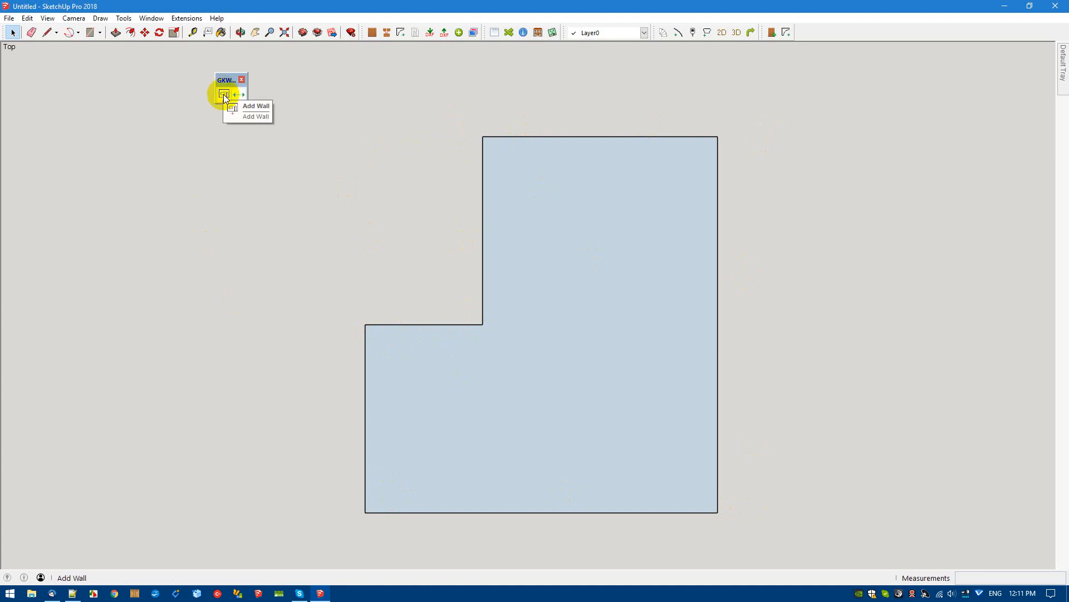
{"action": "left_click", "coordinate": [225, 92]}
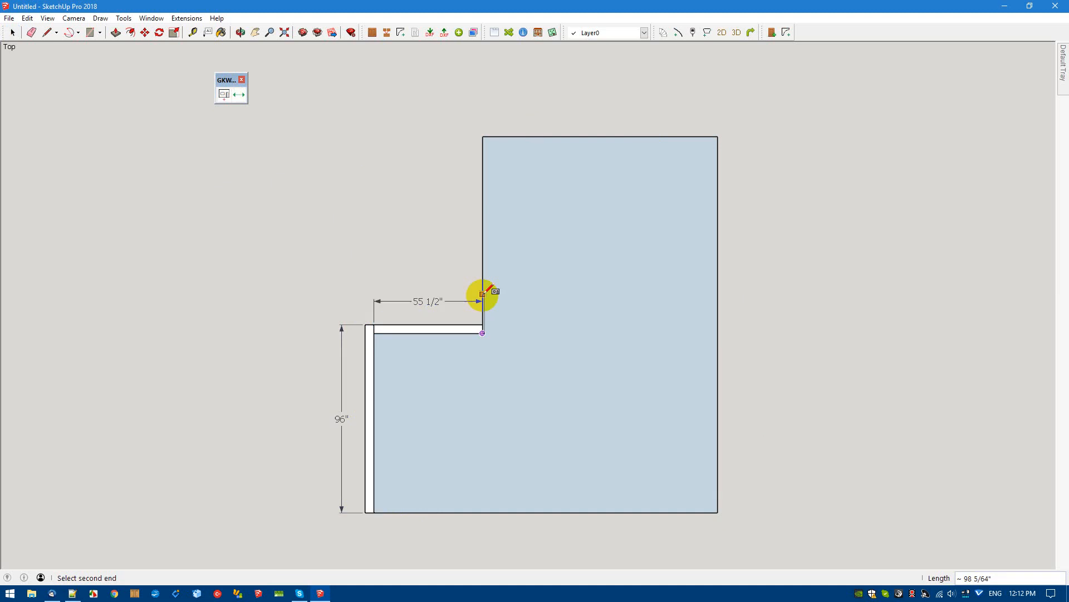
{"action": "mouse_move", "coordinate": [490, 137]}
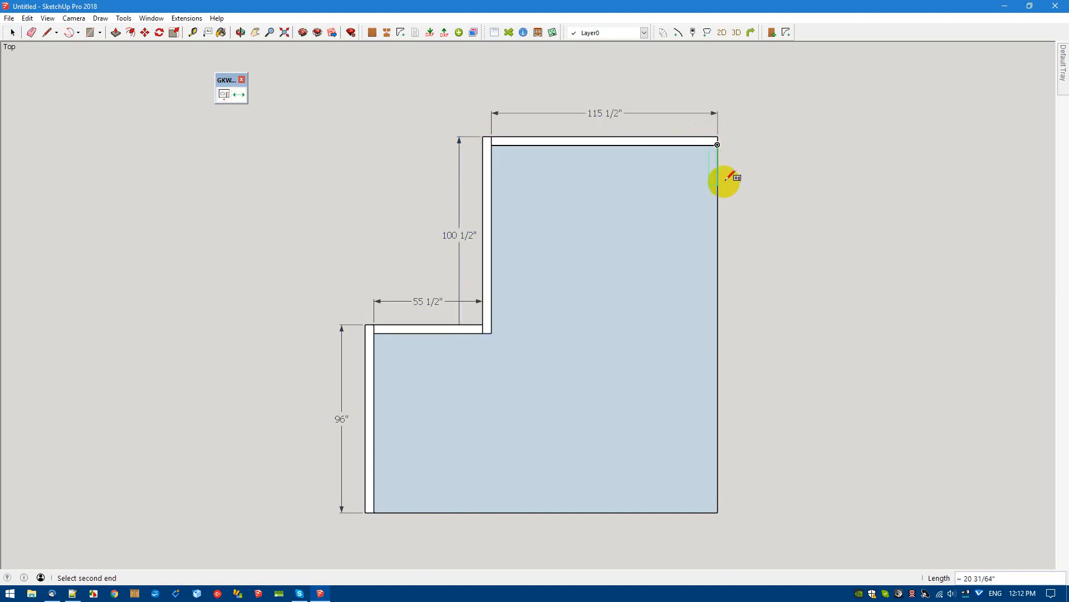
{"action": "mouse_move", "coordinate": [708, 524]}
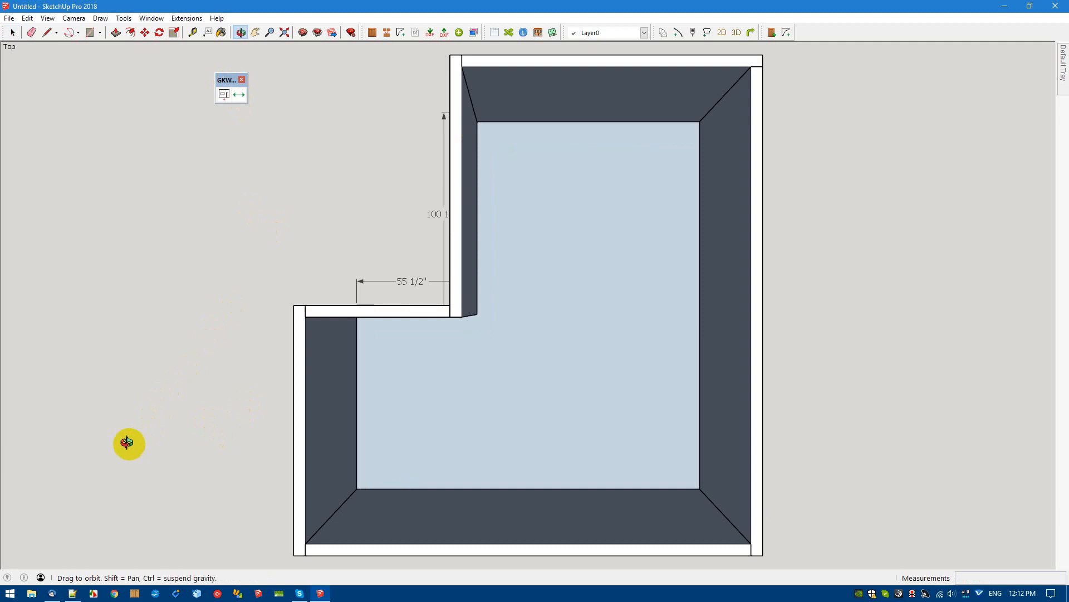
Step: Orbit into a 3D view facing the 171-inch brick front wall
{"action": "left_click_drag", "start_coordinate": [128, 444], "coordinate": [244, 154]}
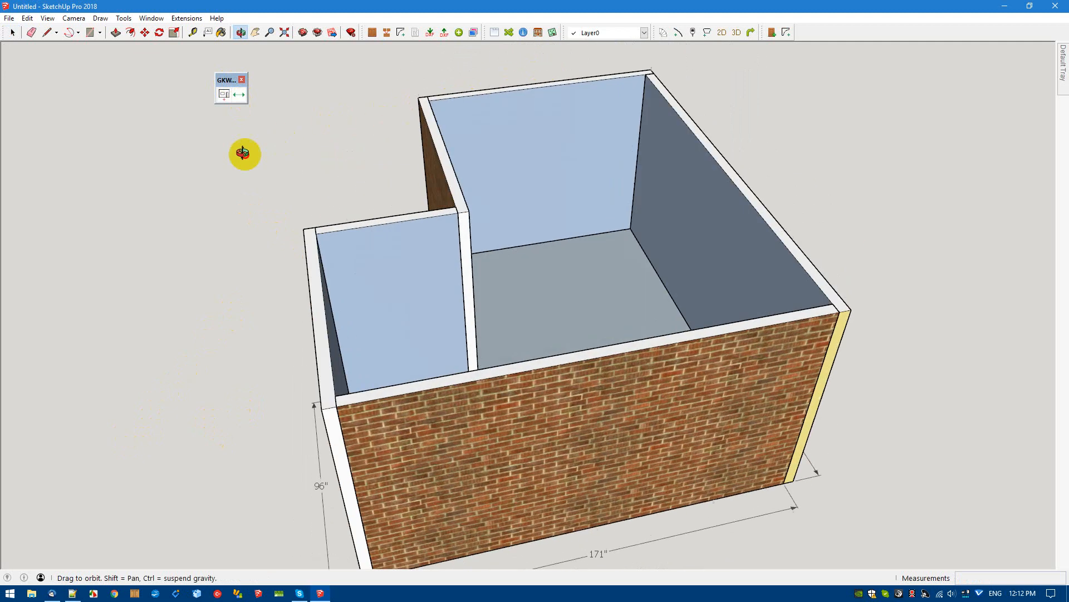
{"action": "left_click_drag", "start_coordinate": [244, 152], "coordinate": [399, 160]}
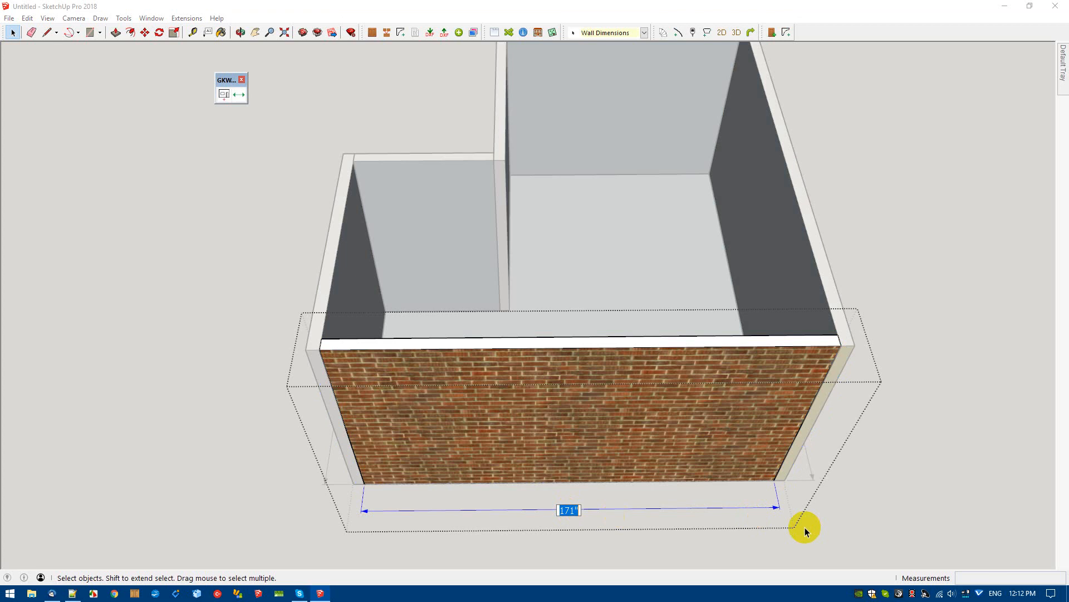
{"action": "type", "text": "120"}
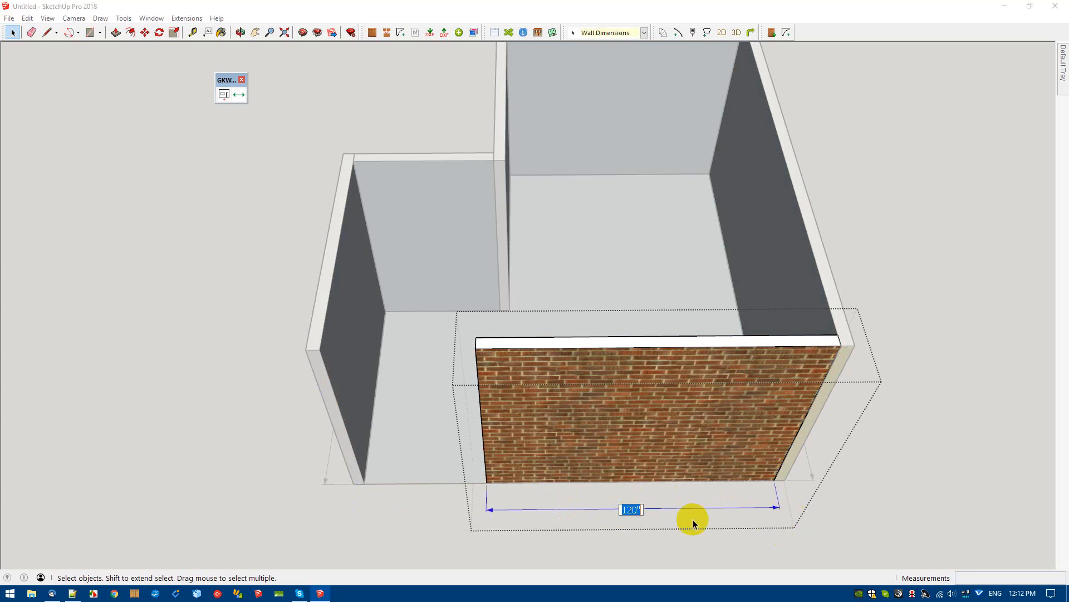
{"action": "type", "text": "171"}
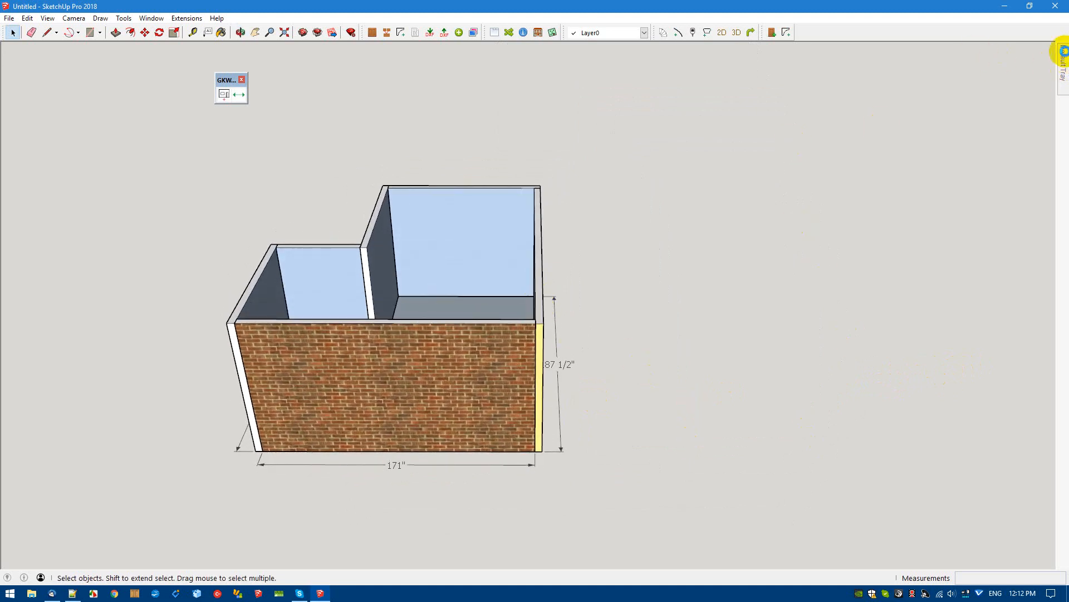
Step: Turn off the Wall Dimensions layer in the Default Tray's Layers panel
{"action": "left_click", "coordinate": [1061, 49]}
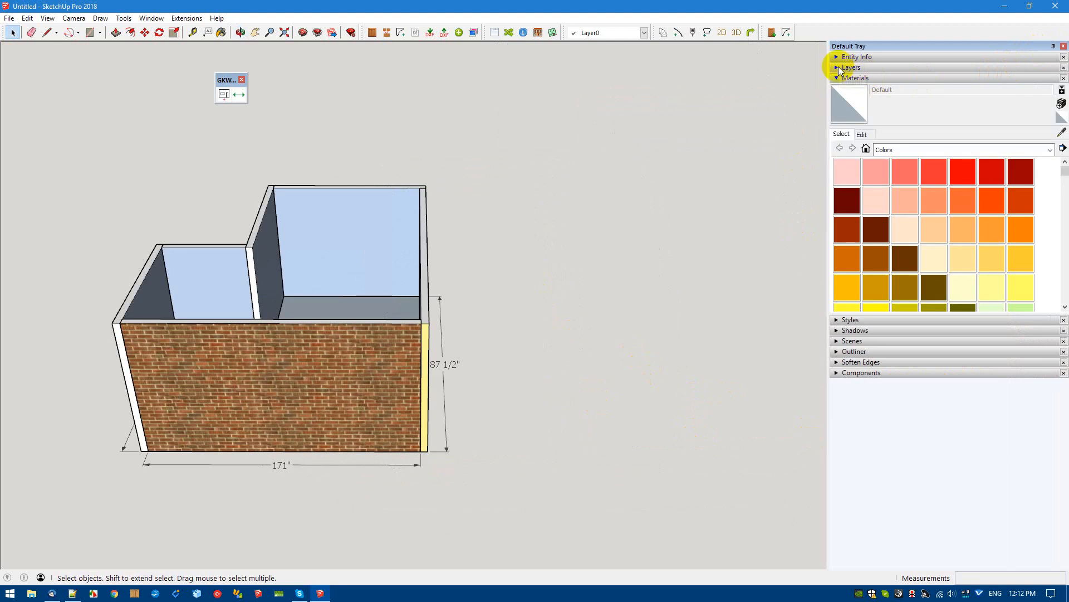
{"action": "left_click", "coordinate": [836, 67]}
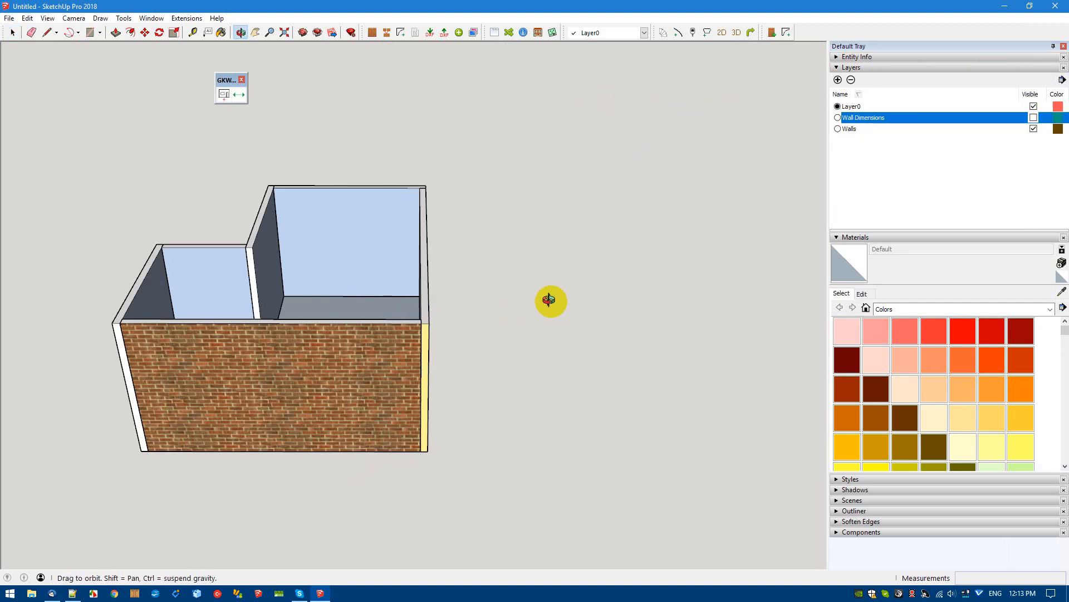
{"action": "left_click_drag", "start_coordinate": [550, 301], "coordinate": [577, 375]}
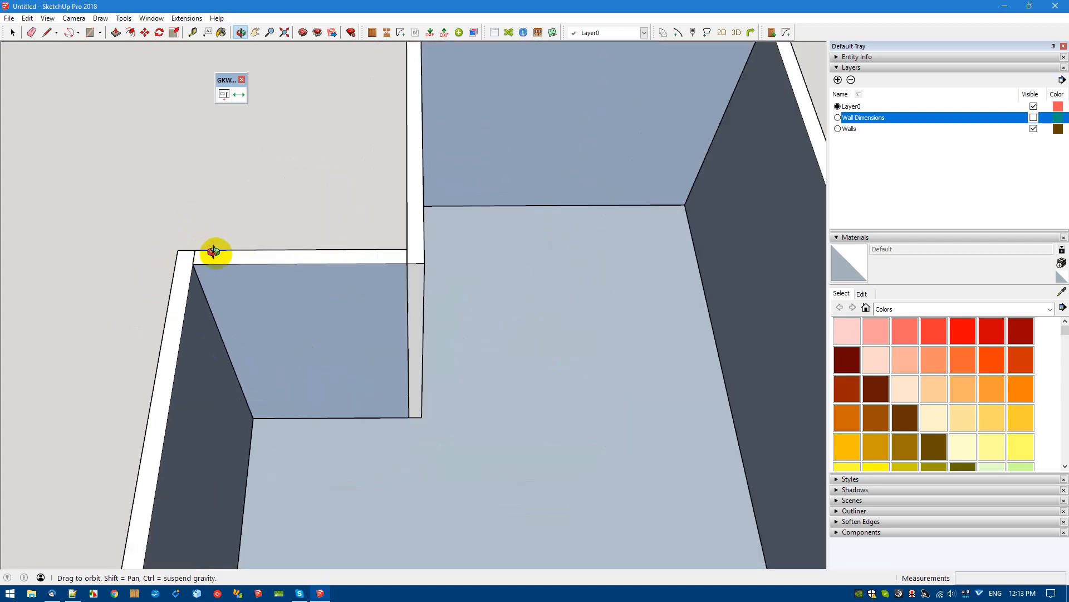
Step: Select the short interior corner wall and bring up its wall options
{"action": "left_click_drag", "start_coordinate": [215, 252], "coordinate": [360, 191]}
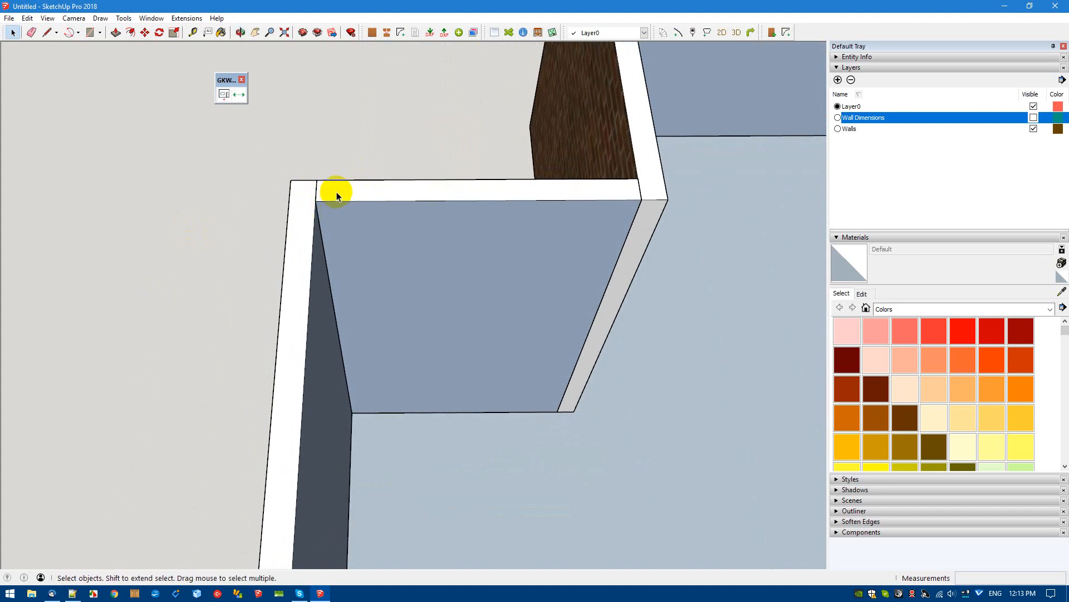
{"action": "left_click", "coordinate": [320, 194]}
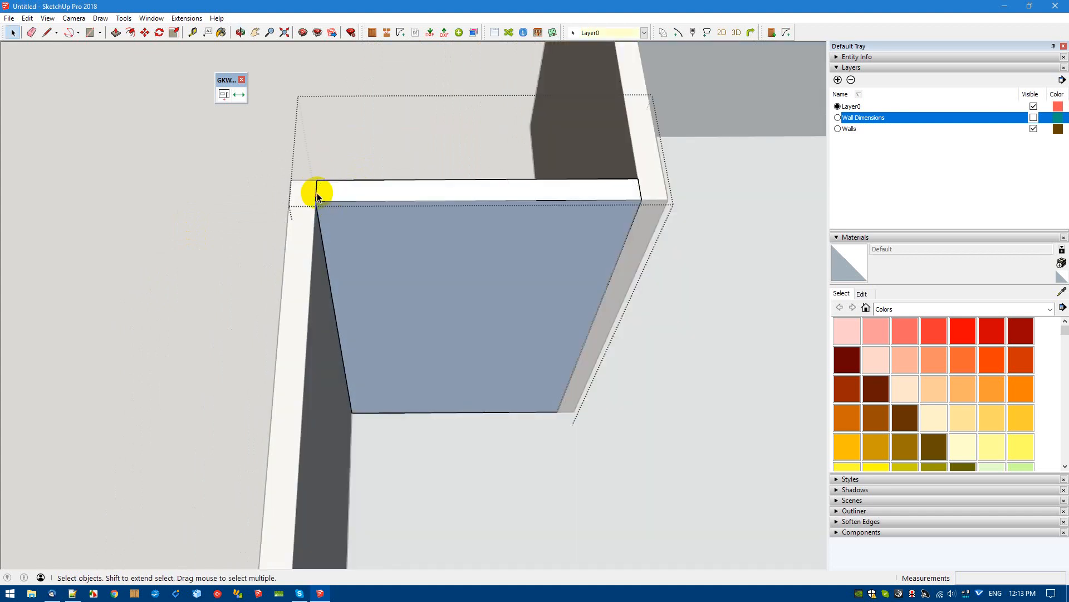
{"action": "right_click", "coordinate": [316, 198]}
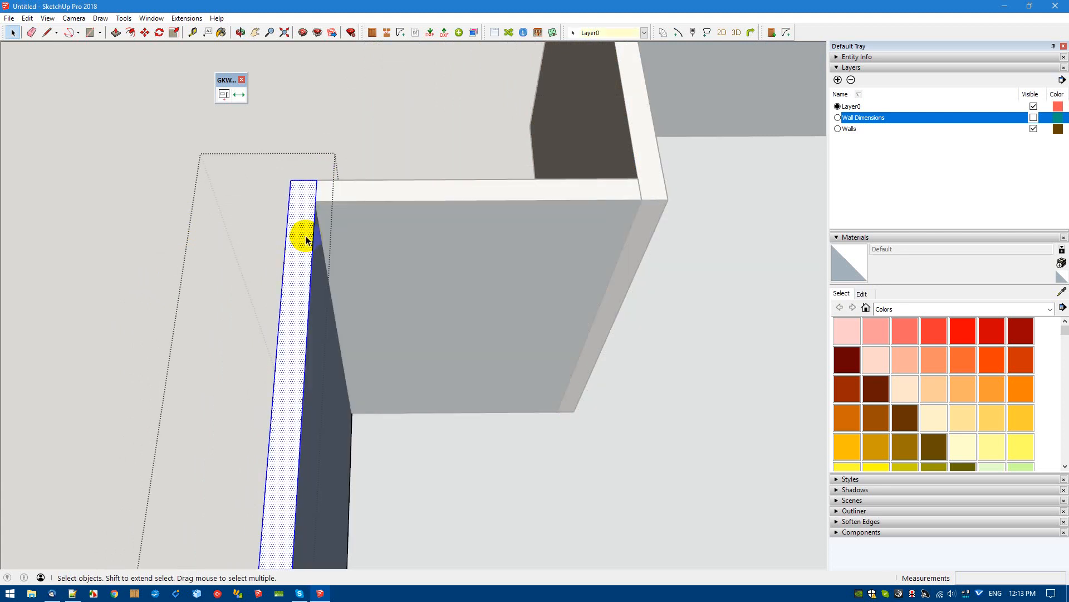
{"action": "left_click", "coordinate": [50, 32]}
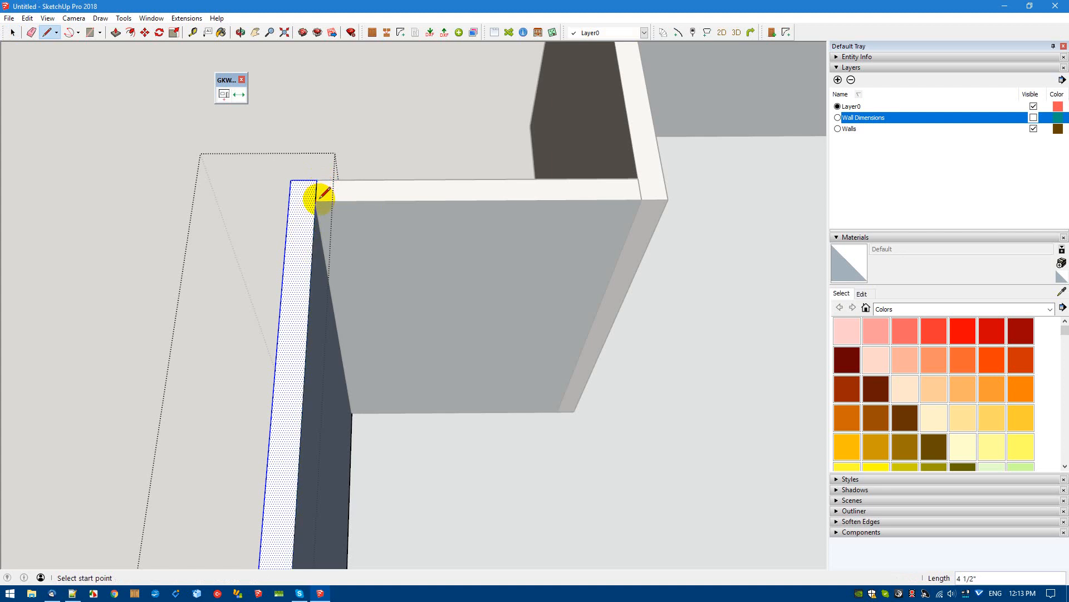
{"action": "right_click", "coordinate": [314, 197]}
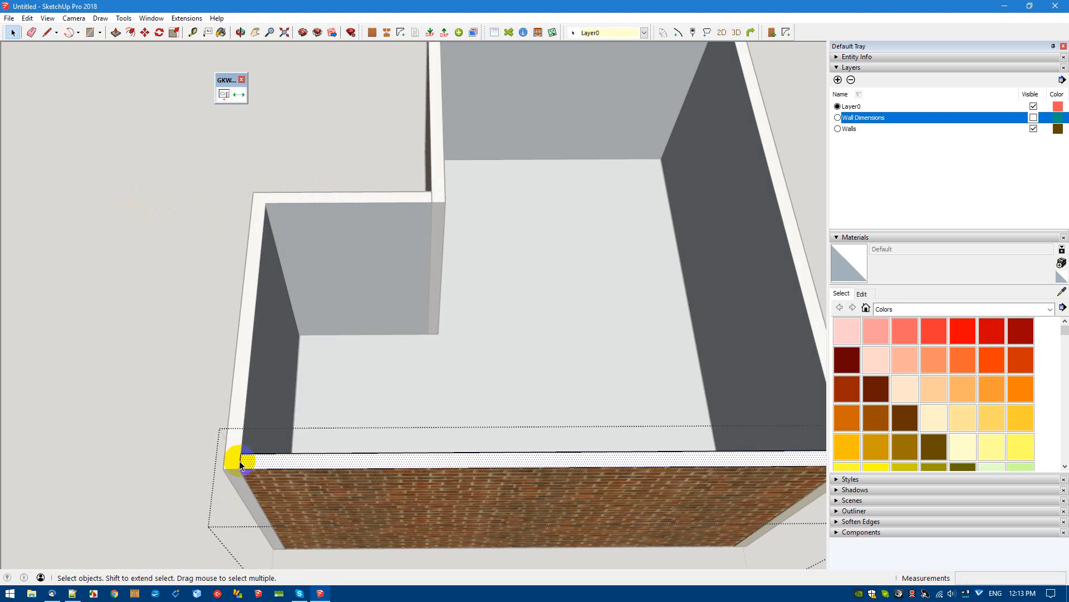
Step: Erase the left end wall and redraw its replacement with the wall tool
{"action": "right_click", "coordinate": [241, 463]}
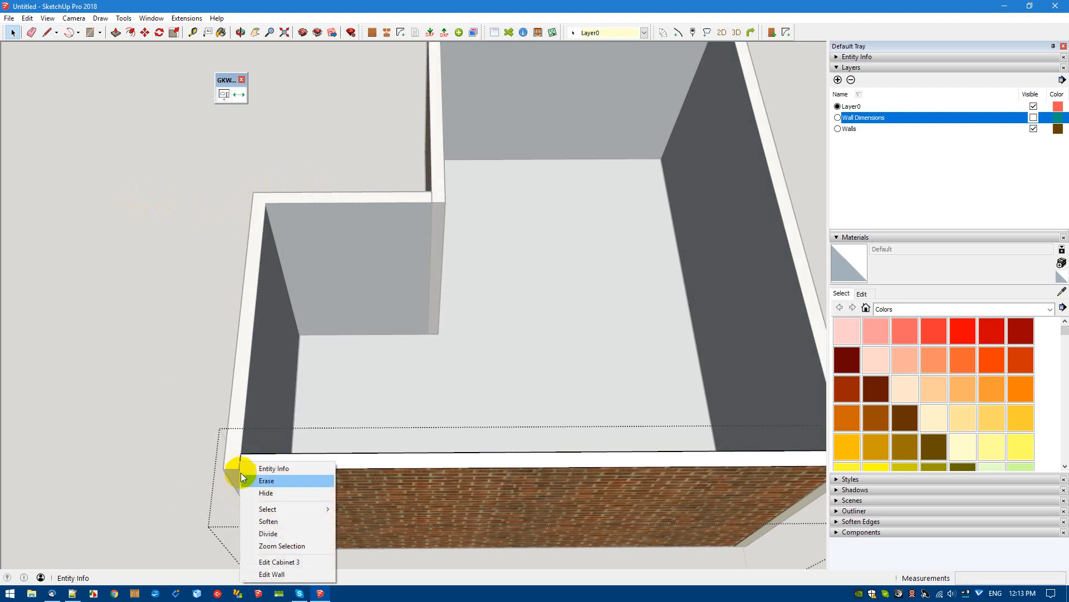
{"action": "left_click", "coordinate": [266, 480]}
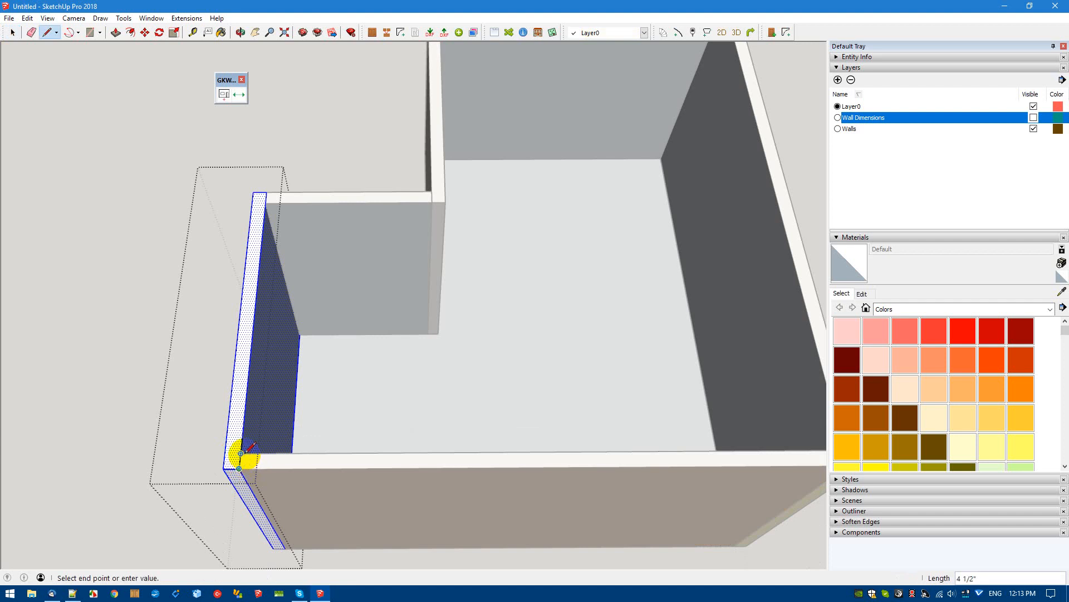
{"action": "right_click", "coordinate": [242, 465]}
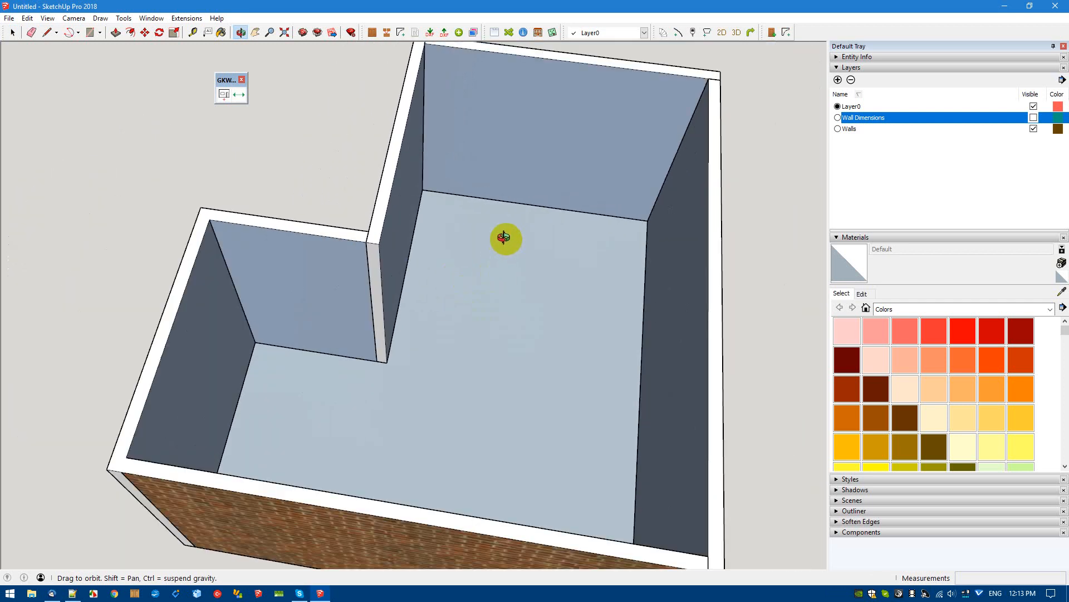
Step: Orbit to an overhead view of the whole room and activate Draw Wall
{"action": "left_click_drag", "start_coordinate": [506, 239], "coordinate": [454, 274]}
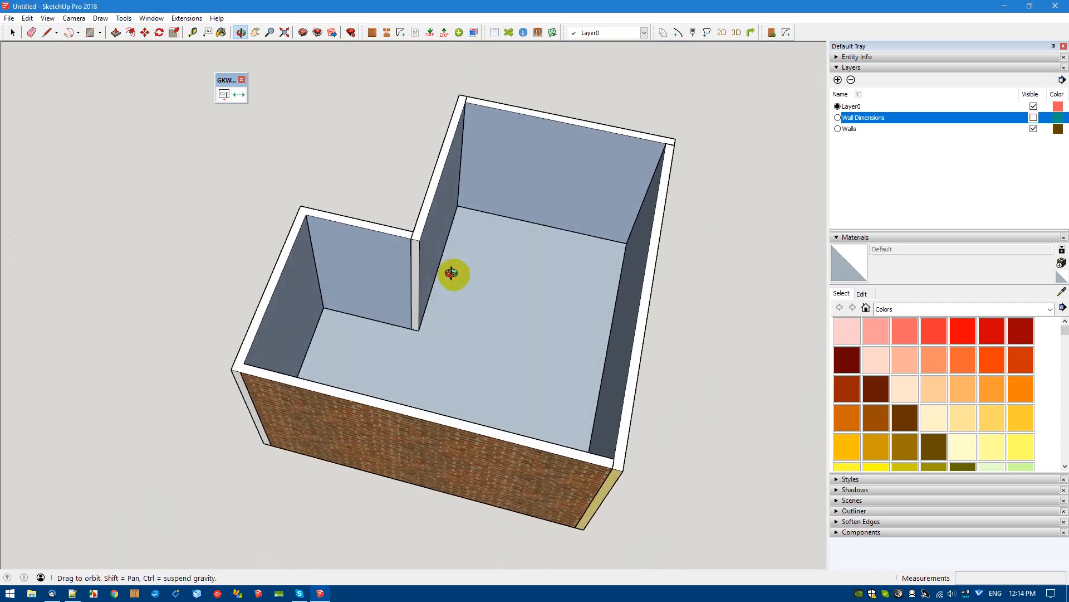
{"action": "left_click_drag", "start_coordinate": [453, 274], "coordinate": [433, 324]}
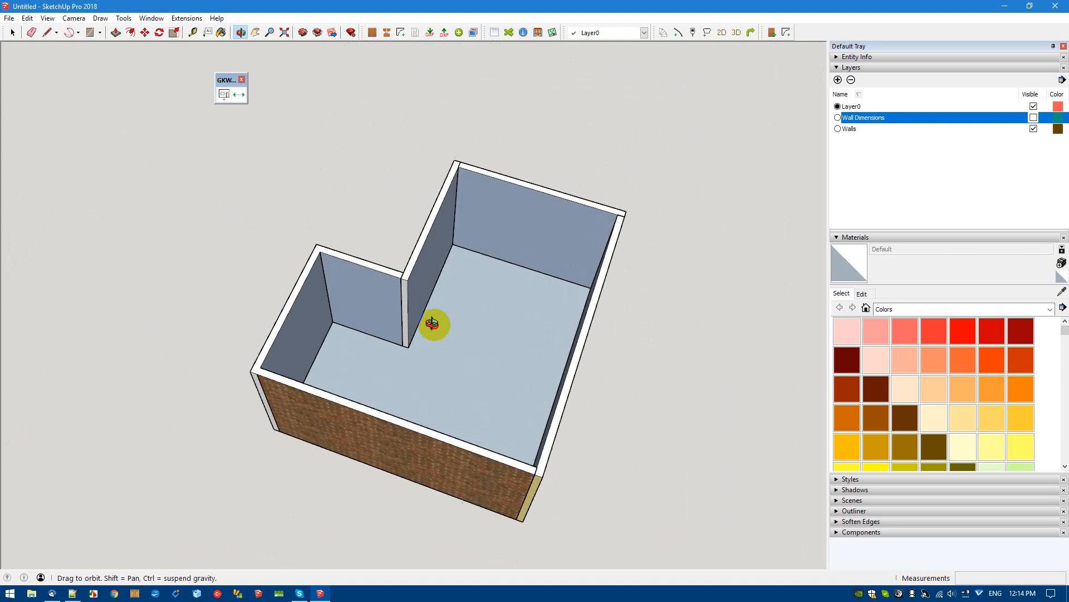
{"action": "left_click", "coordinate": [224, 93]}
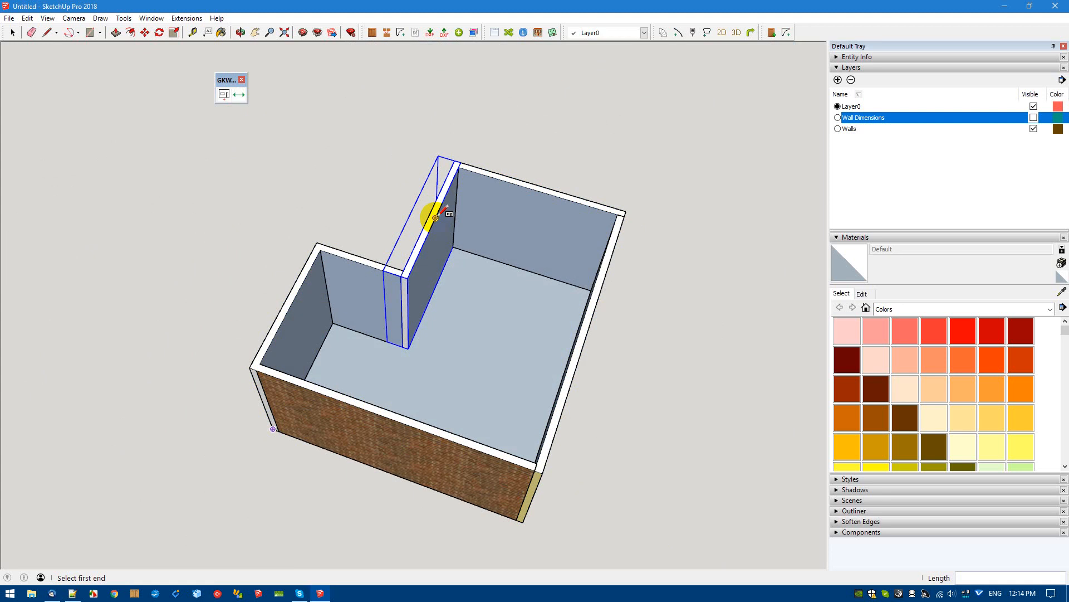
{"action": "mouse_move", "coordinate": [427, 231]}
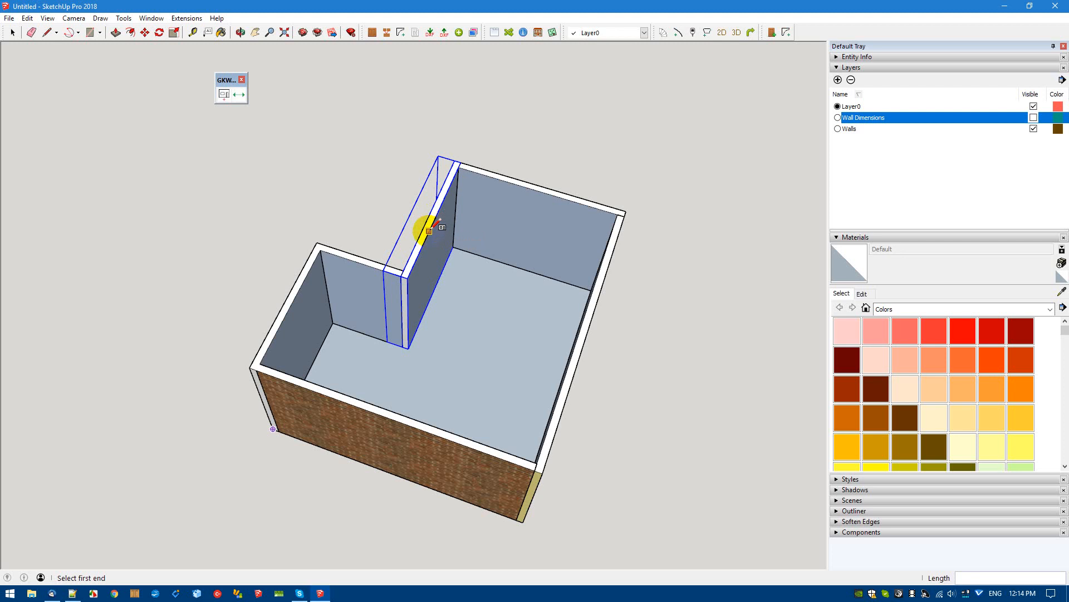
Step: Place the partition wall's first end inside the larger part of the room
{"action": "left_click", "coordinate": [428, 232]}
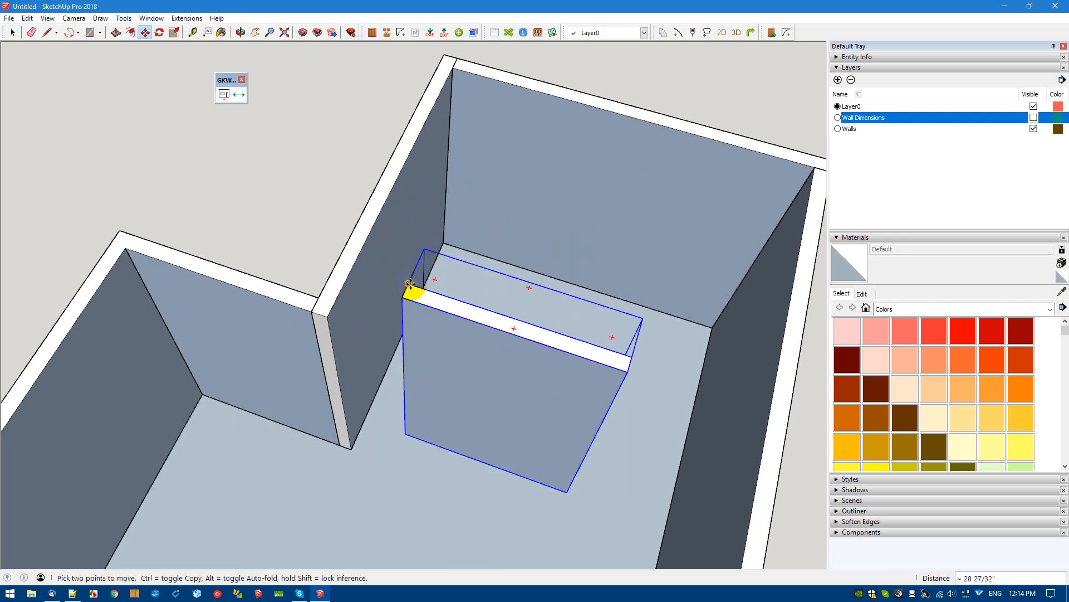
Step: Move the partition against the inner corner wall and scale it longer
{"action": "left_click_drag", "start_coordinate": [412, 283], "coordinate": [411, 162]}
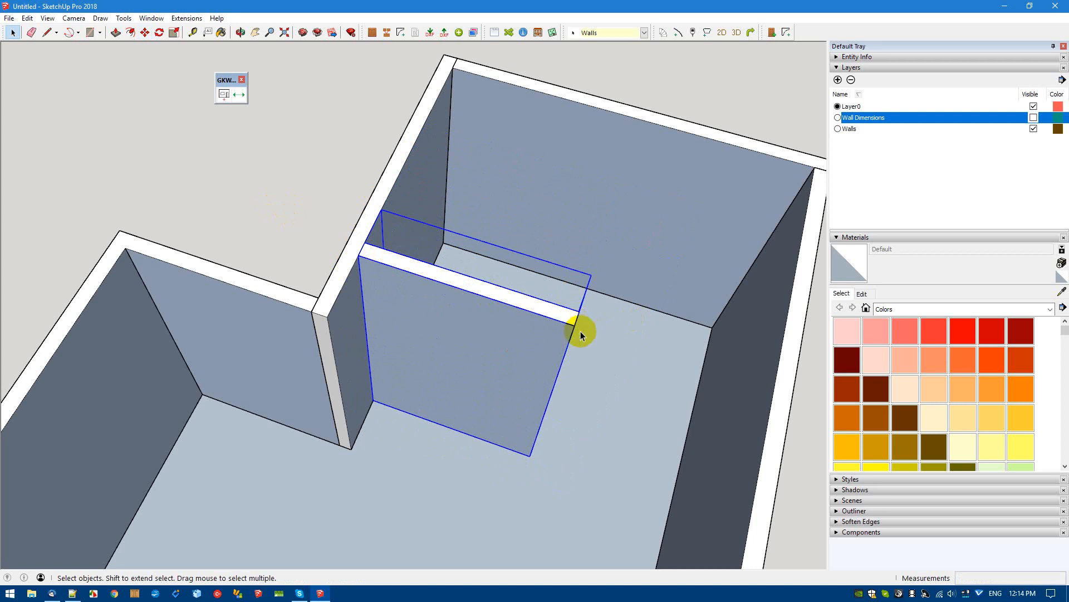
{"action": "mouse_move", "coordinate": [608, 393]}
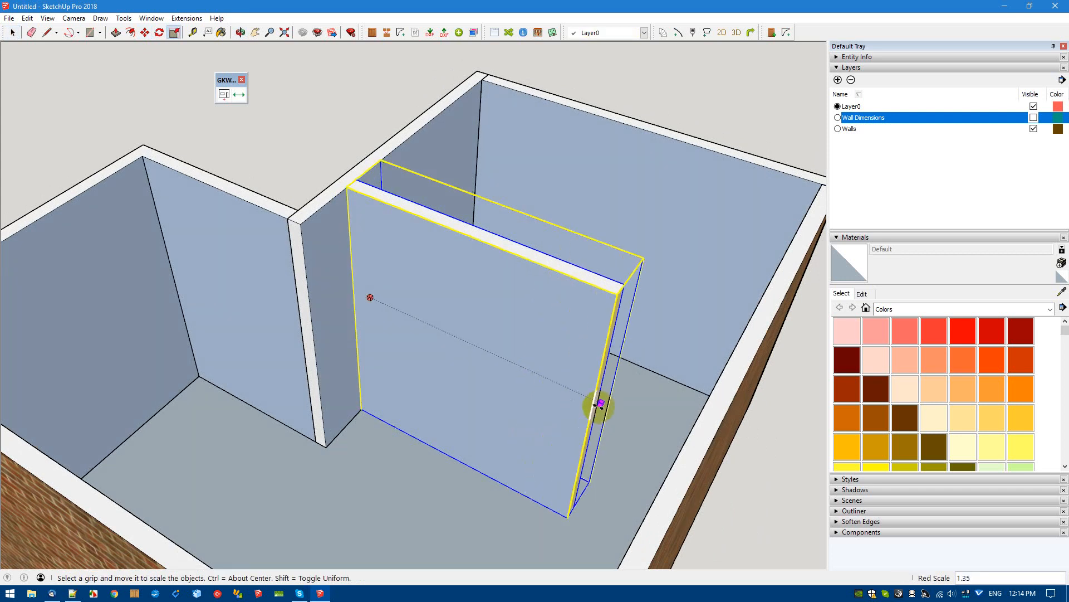
{"action": "left_click_drag", "start_coordinate": [601, 402], "coordinate": [572, 391]}
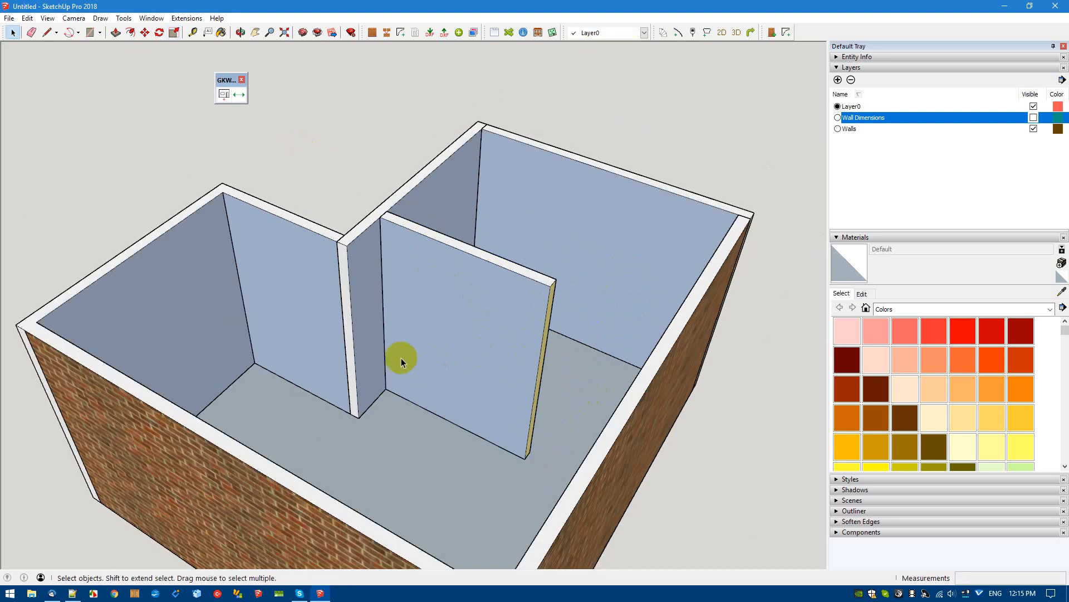
{"action": "left_click_drag", "start_coordinate": [402, 362], "coordinate": [477, 388]}
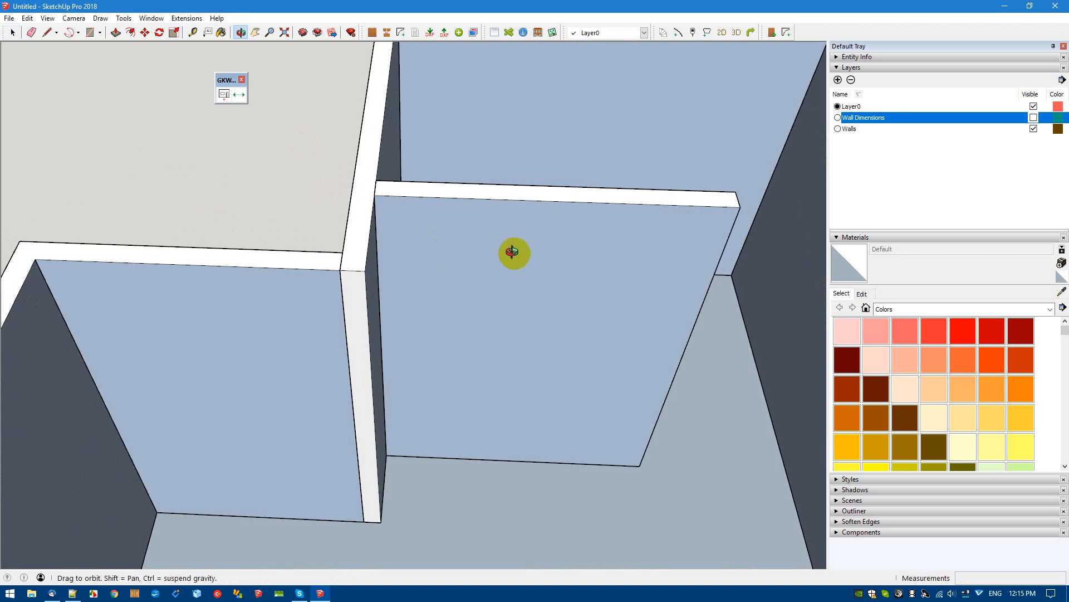
{"action": "right_click", "coordinate": [510, 255]}
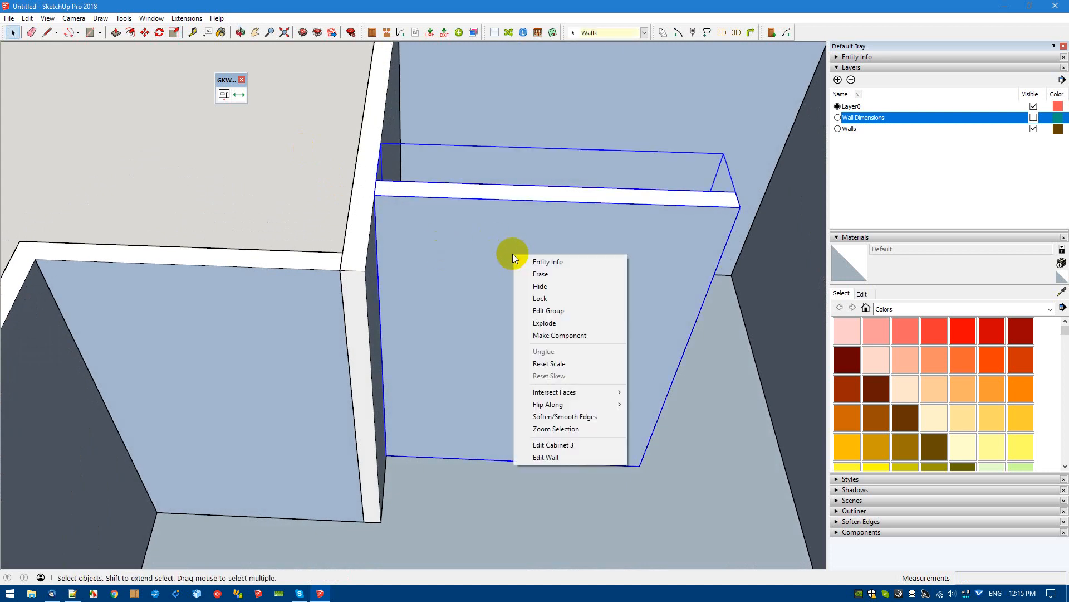
{"action": "left_click", "coordinate": [545, 457]}
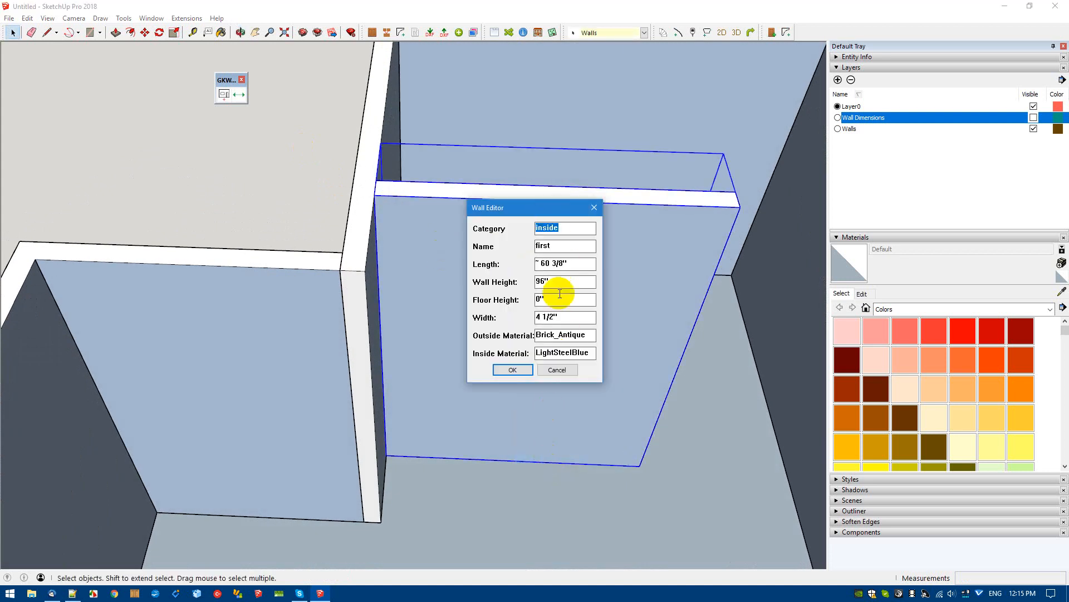
{"action": "mouse_move", "coordinate": [548, 208]}
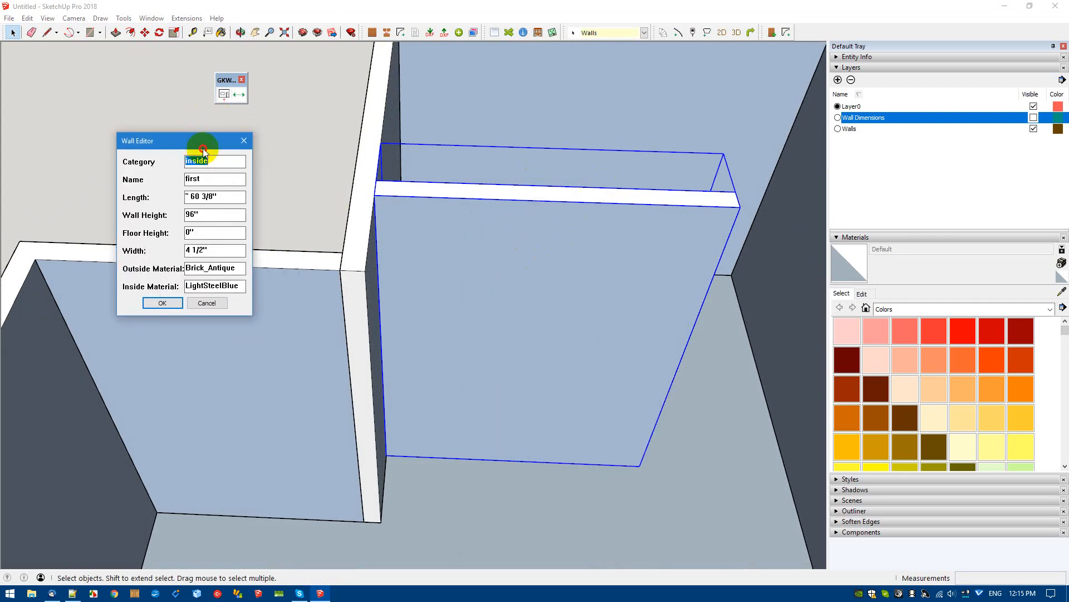
{"action": "left_click_drag", "start_coordinate": [184, 140], "coordinate": [285, 219]}
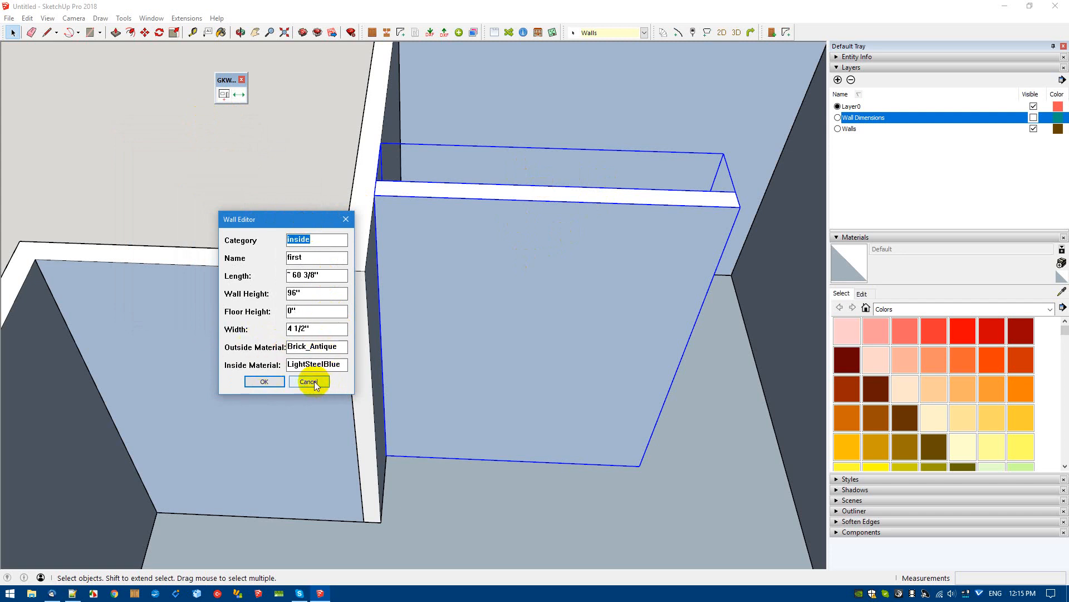
{"action": "left_click", "coordinate": [308, 381]}
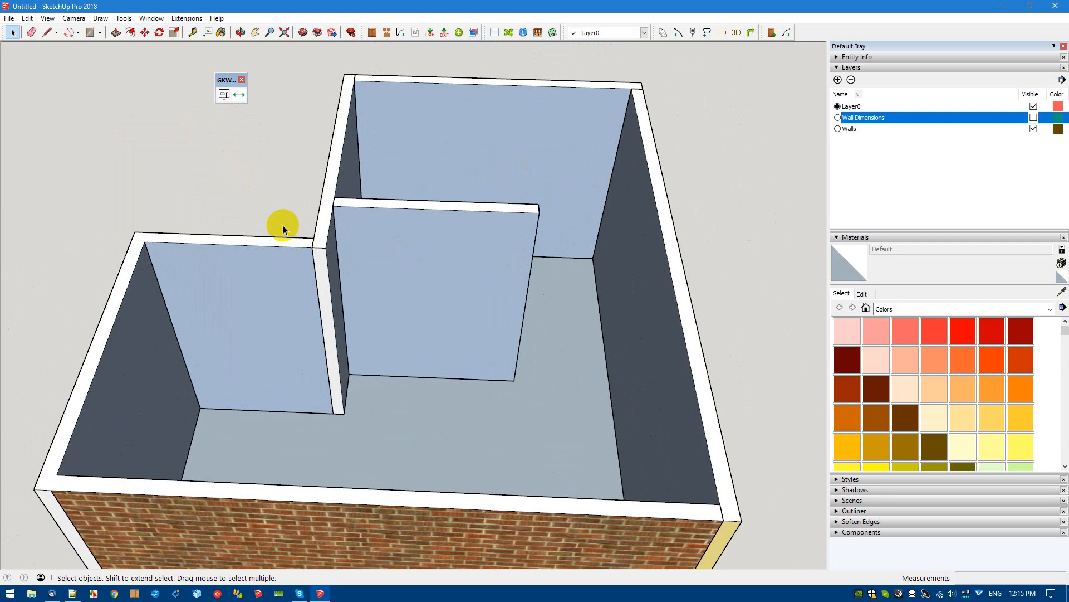
{"action": "mouse_move", "coordinate": [293, 228]}
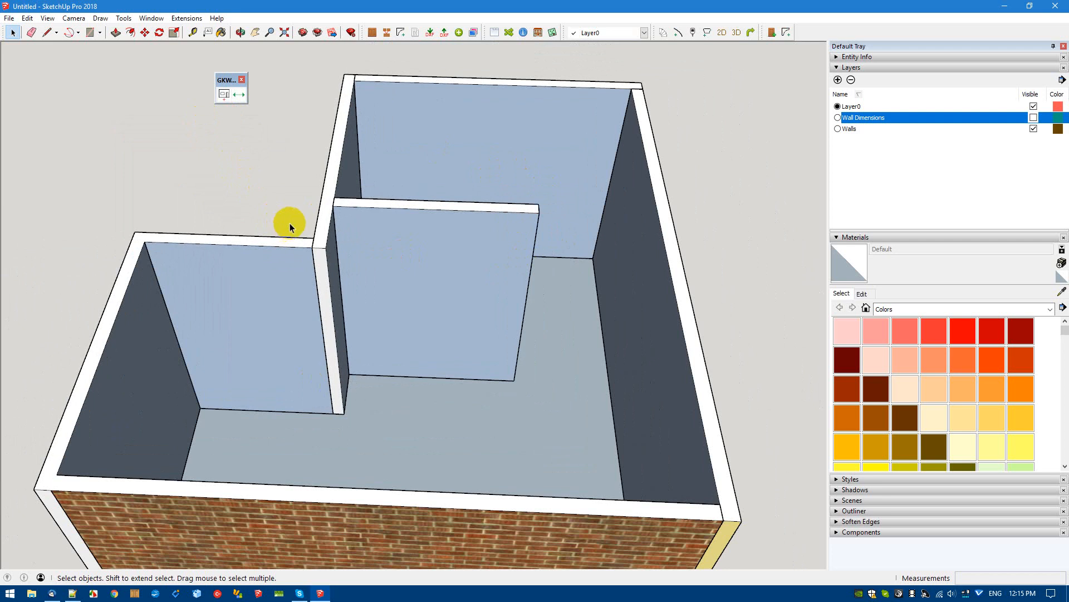
{"action": "mouse_move", "coordinate": [279, 171]}
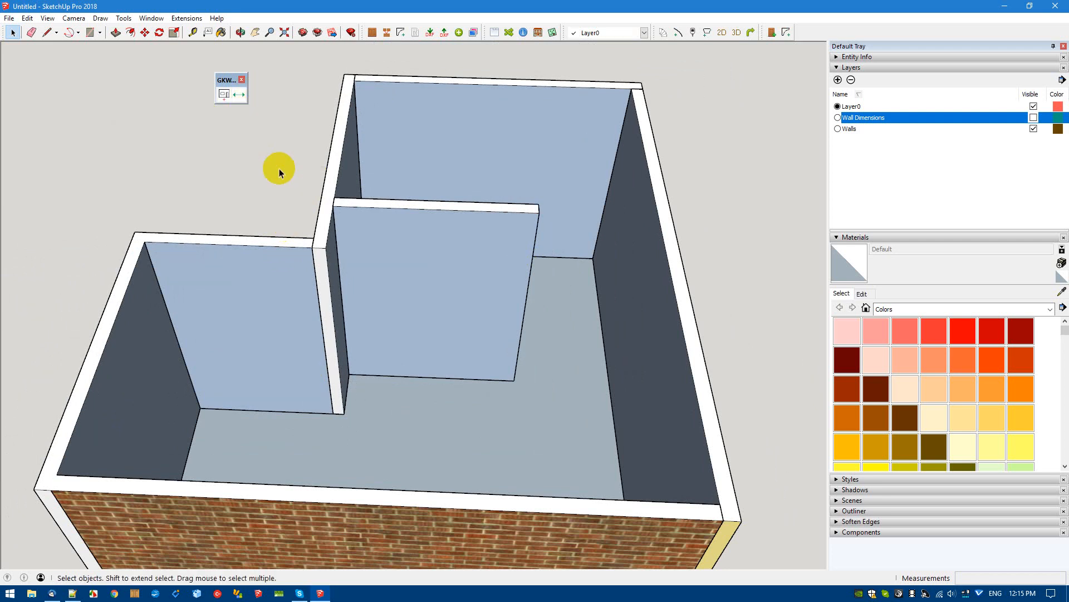